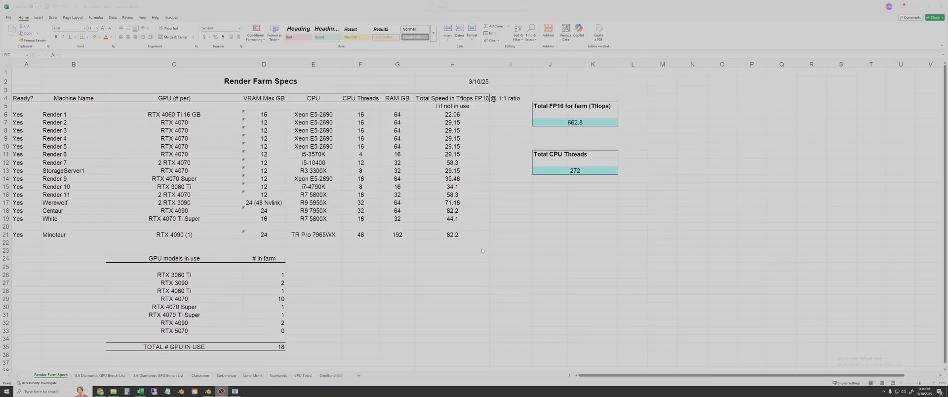
Select and inspect the GPU models in use table
click(361, 281)
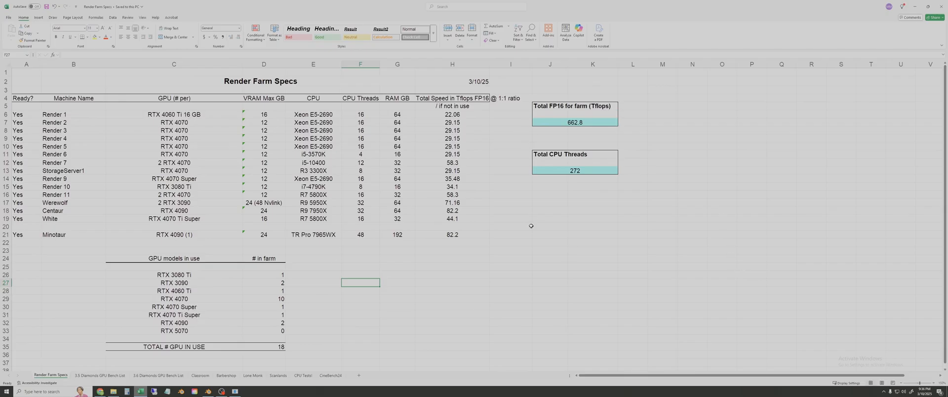
mouse_move(664, 346)
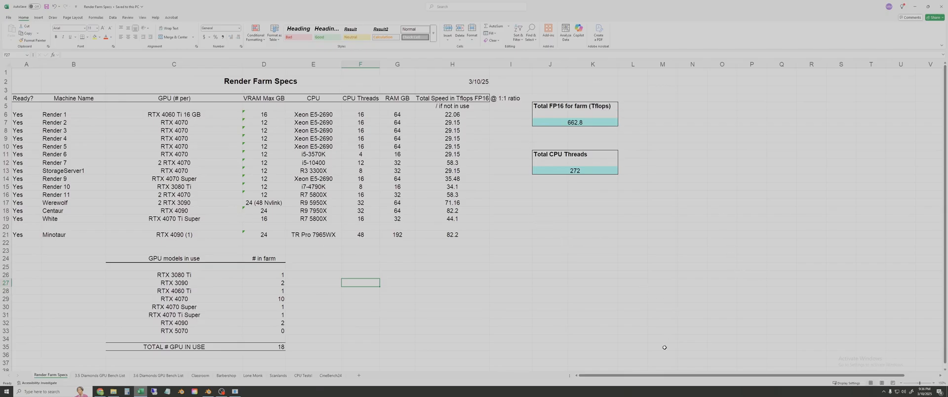
click(647, 152)
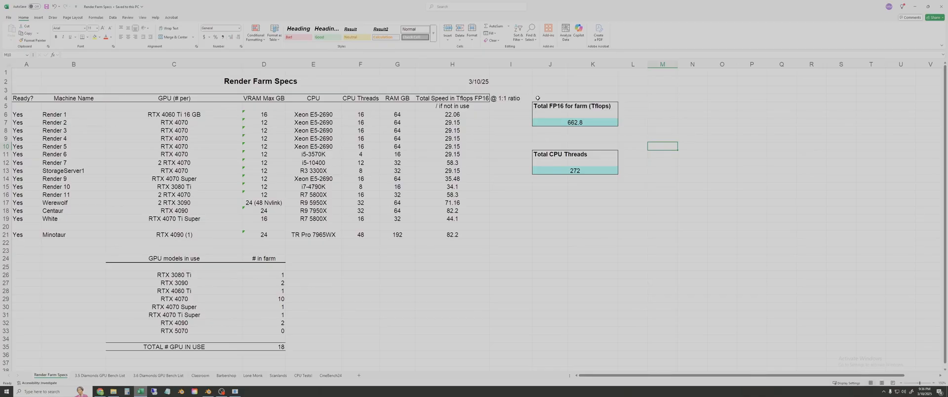
mouse_move(515, 144)
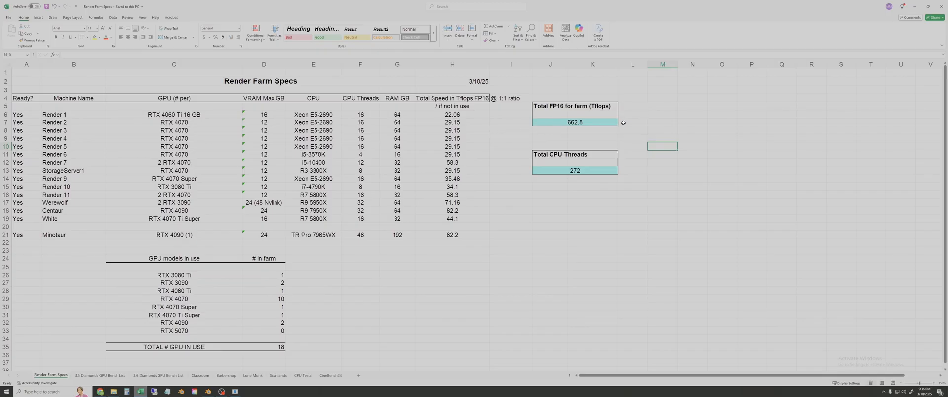
mouse_move(594, 122)
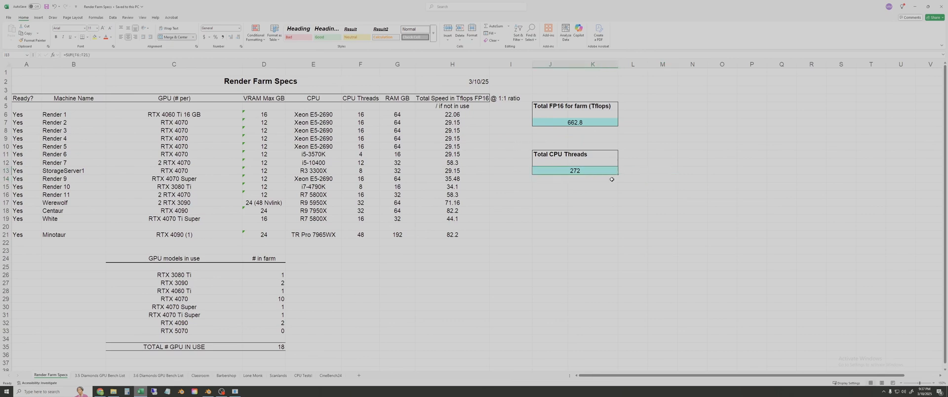
mouse_move(589, 178)
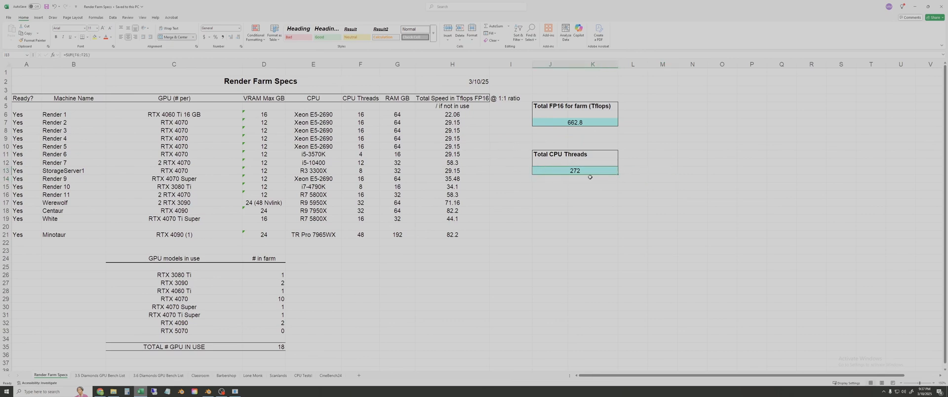
mouse_move(526, 191)
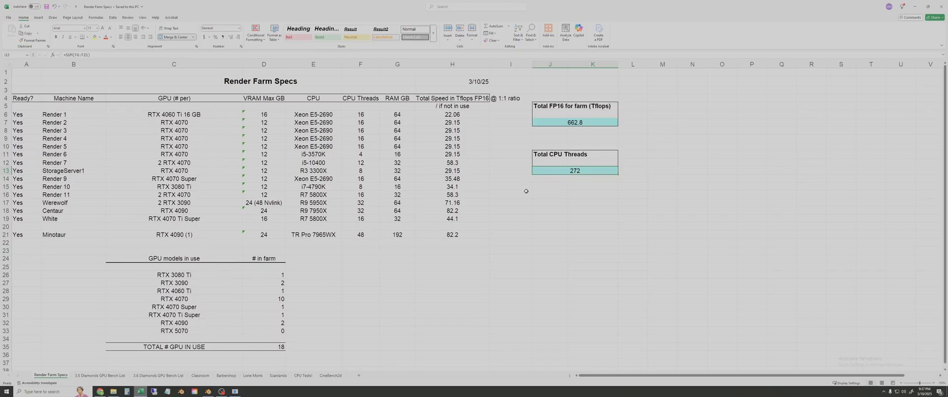
click(413, 286)
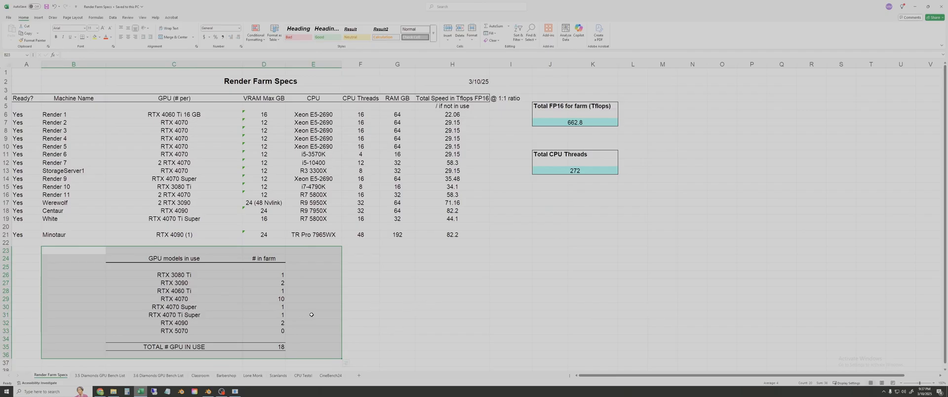
click(360, 314)
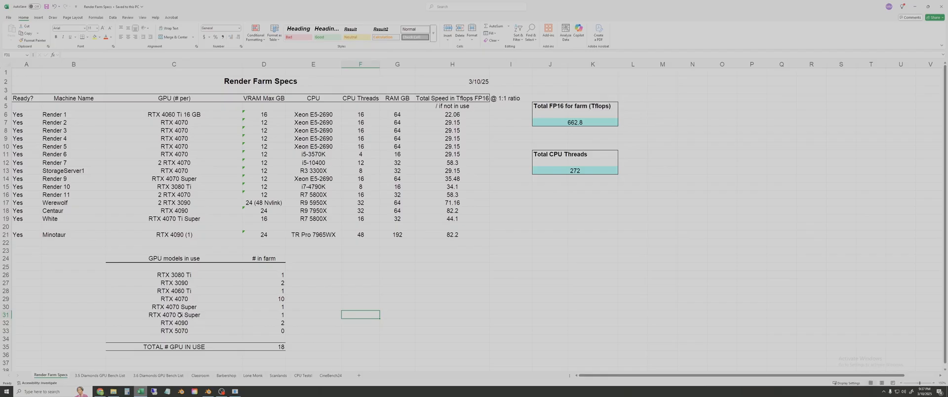
mouse_move(251, 289)
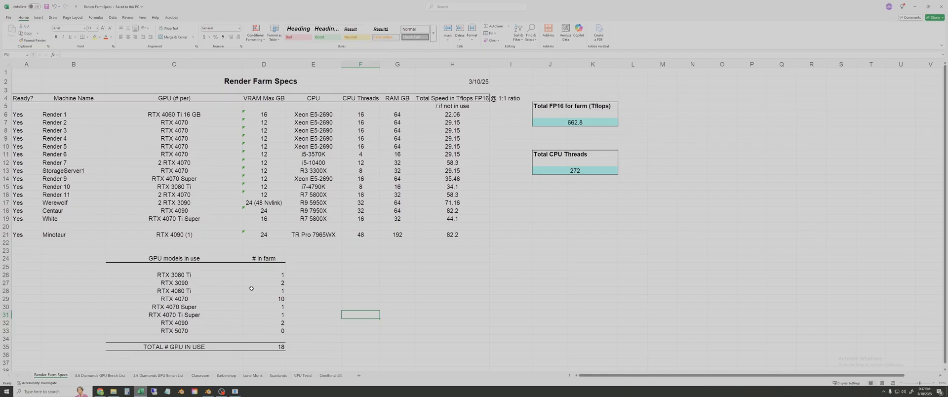
click(395, 276)
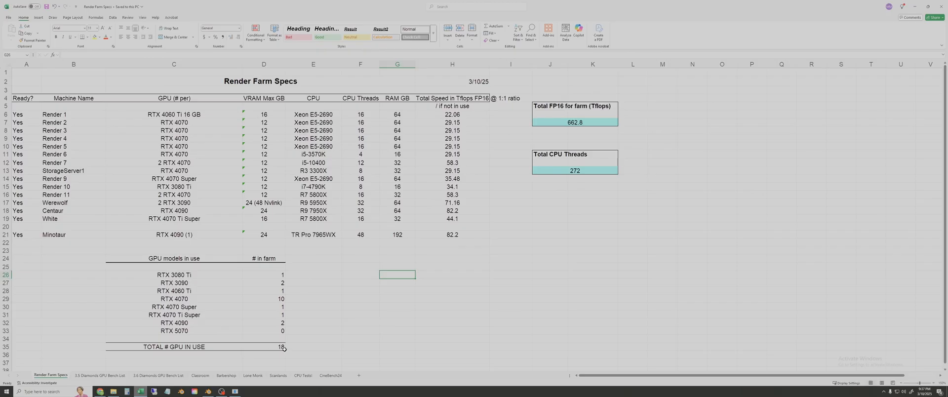
click(452, 275)
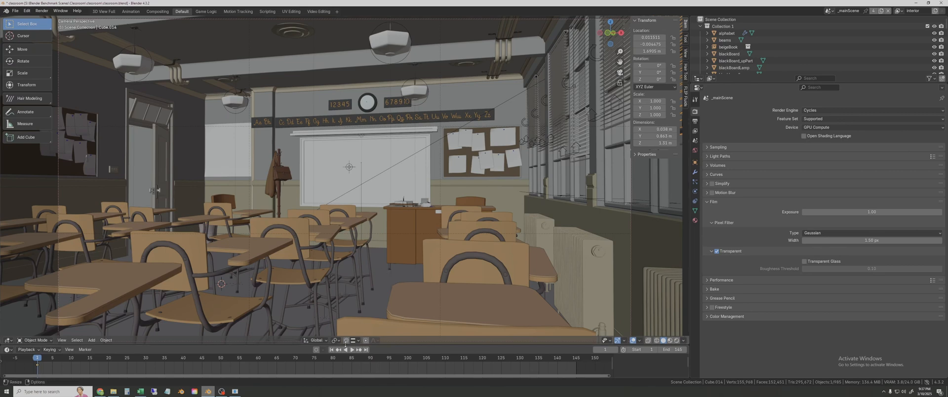
Play the classroom animation, orbit around the classroom, then stop playback
click(351, 349)
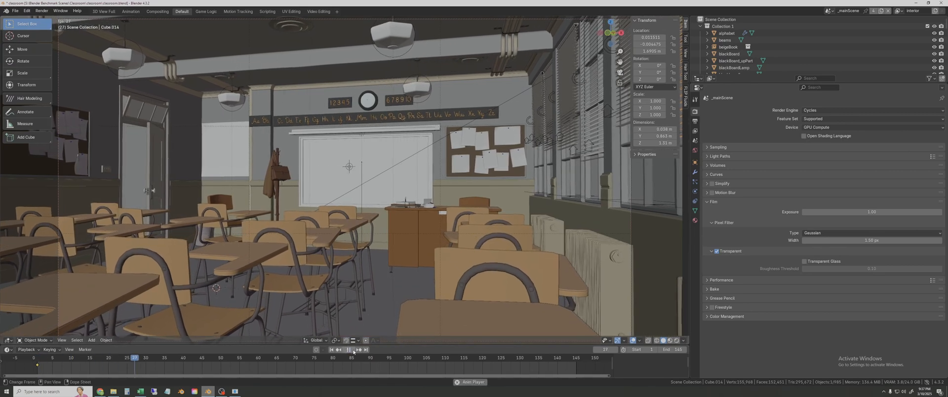
click(339, 349)
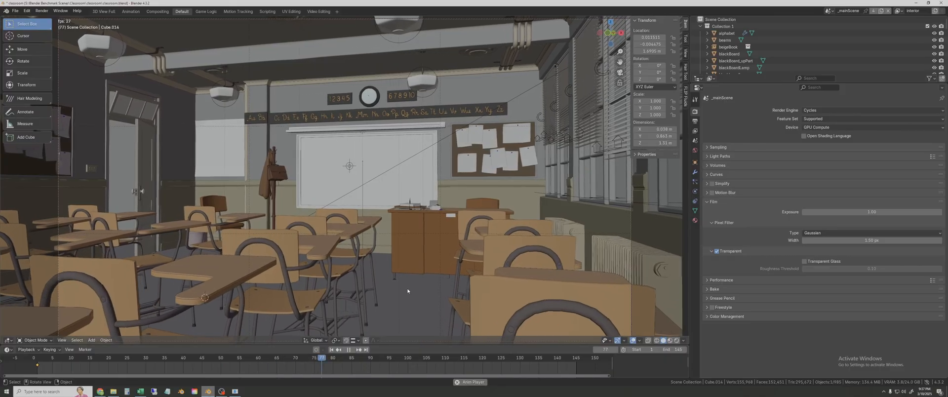
drag(320, 357, 506, 357)
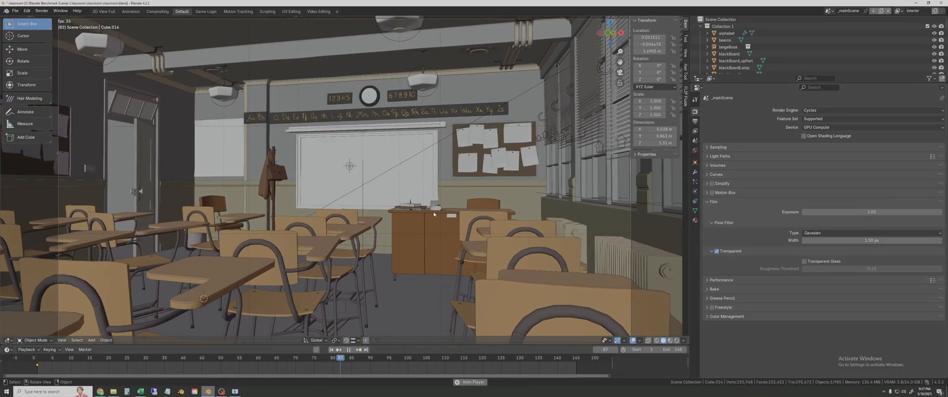
click(343, 350)
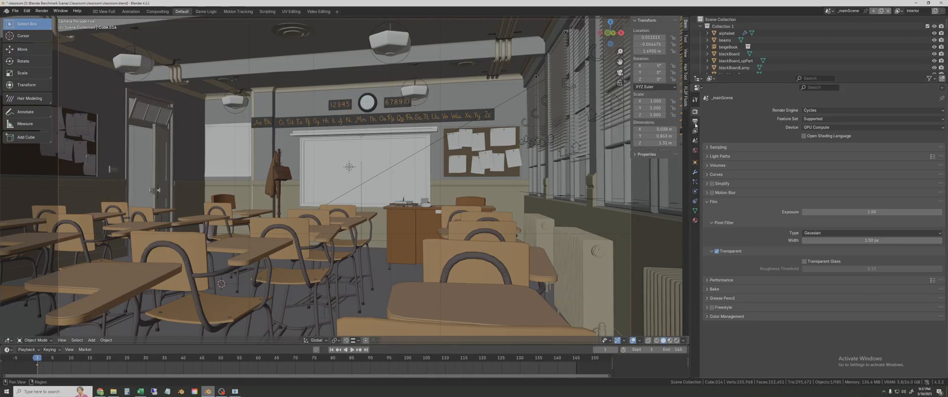
Review frames 1–145 PNG output and open the Flamenco Job Type list
click(694, 122)
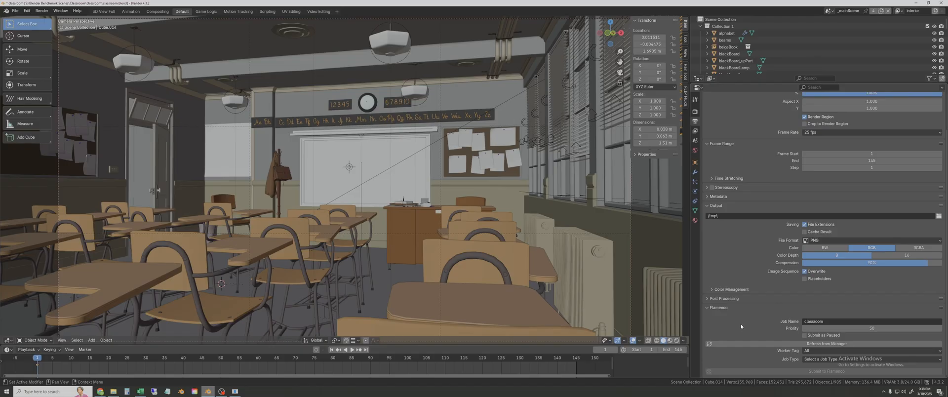
mouse_move(740, 324)
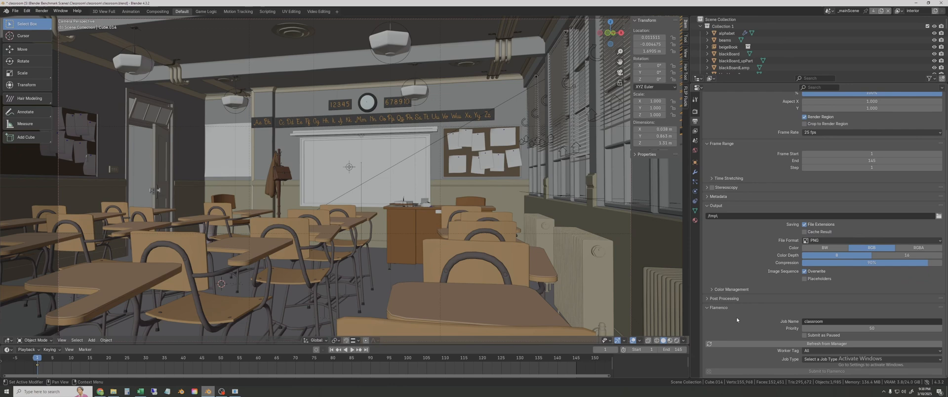
mouse_move(756, 333)
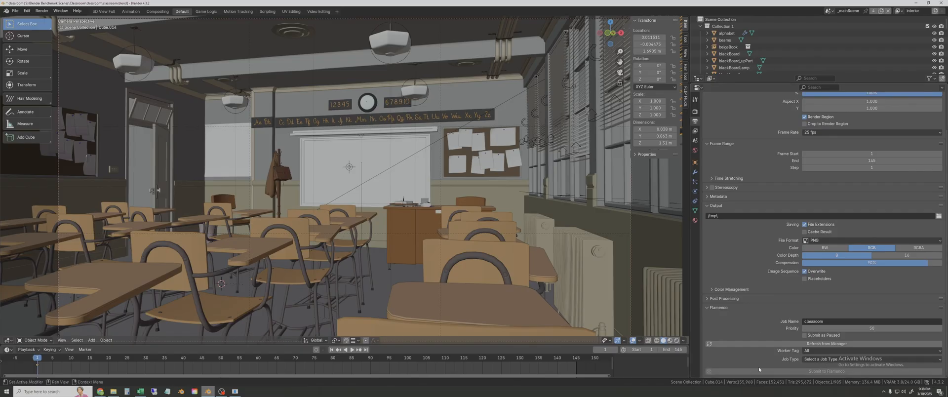
click(870, 359)
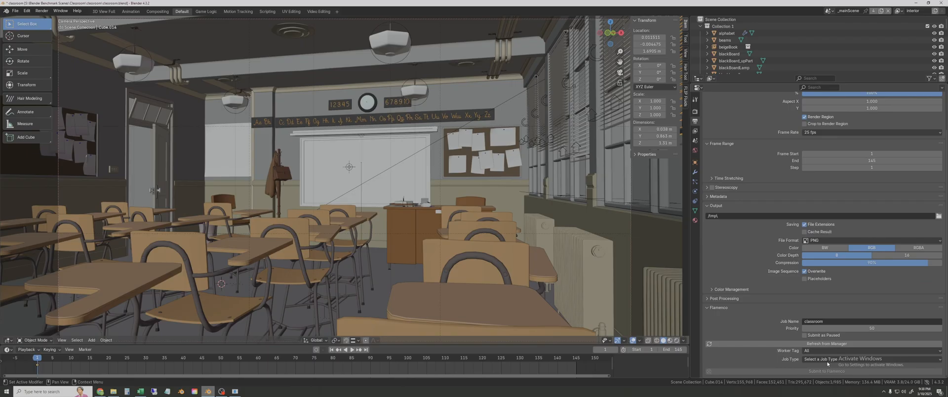
click(870, 359)
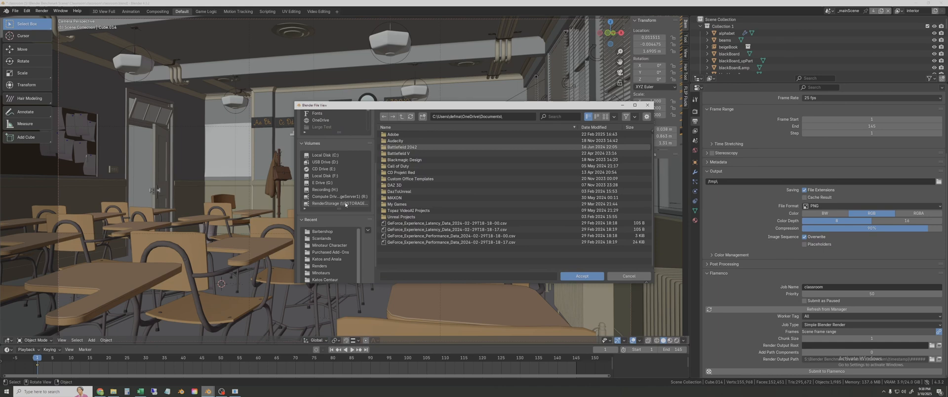
mouse_move(353, 206)
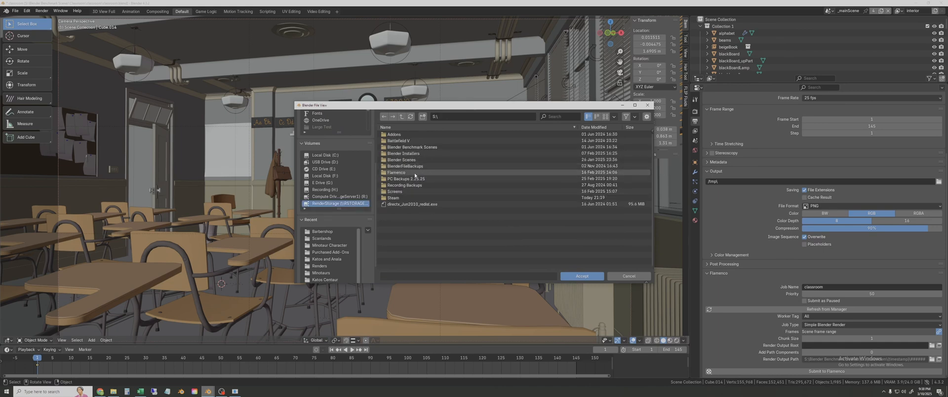
Set the render output root to S:\Flamenco\Files and submit the classroom job
double_click(396, 172)
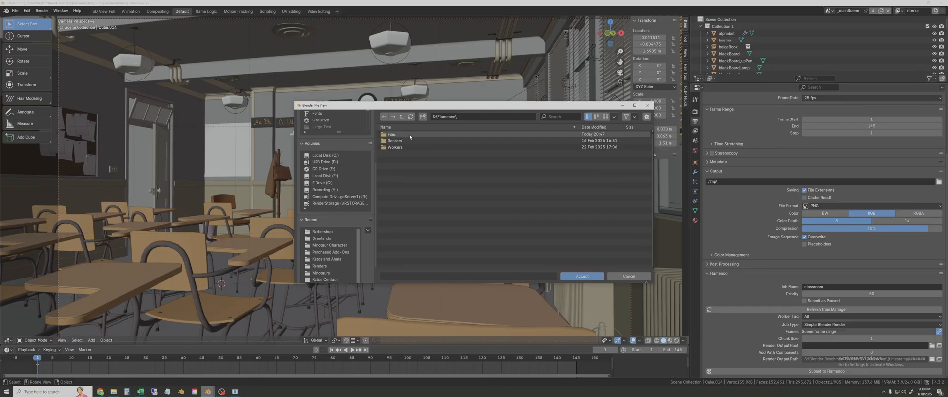
double_click(391, 135)
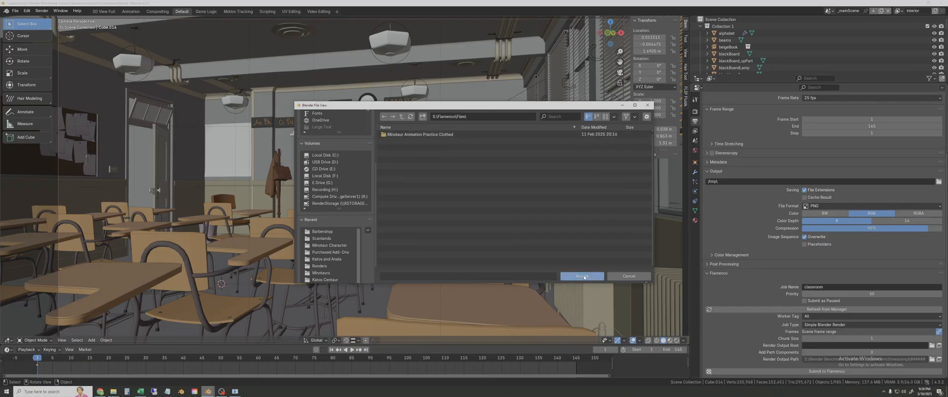
click(581, 276)
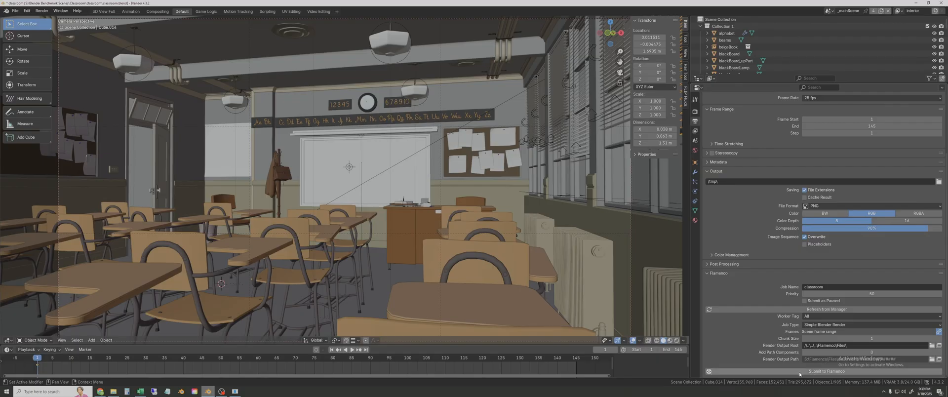
click(827, 370)
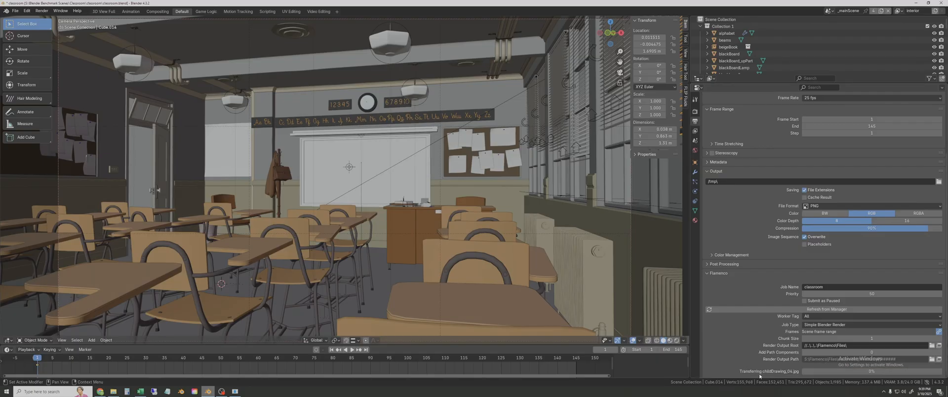
click(827, 371)
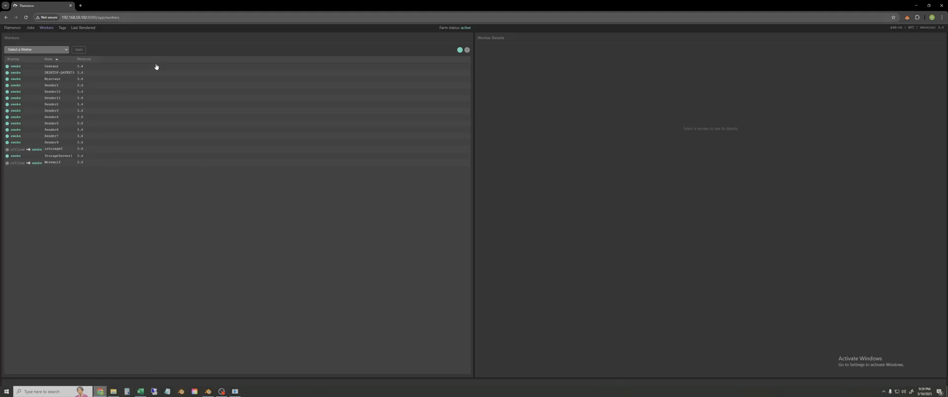
mouse_move(237, 200)
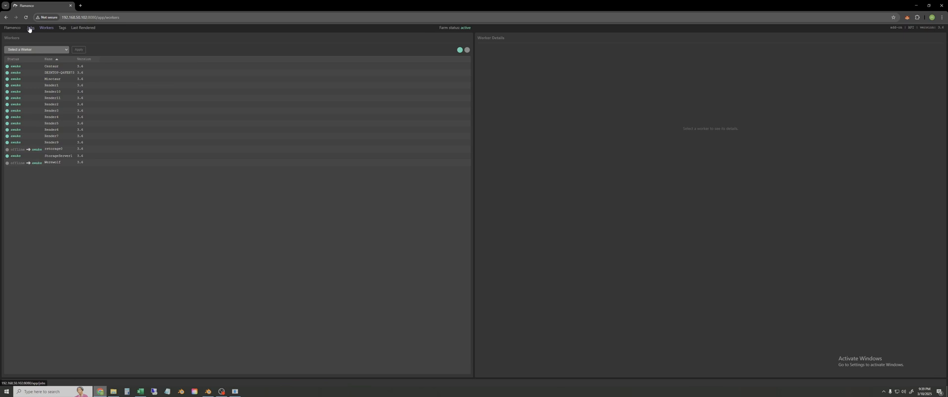
Inspect workers Render1, Render2 and Render5, then return to the Jobs list
click(29, 27)
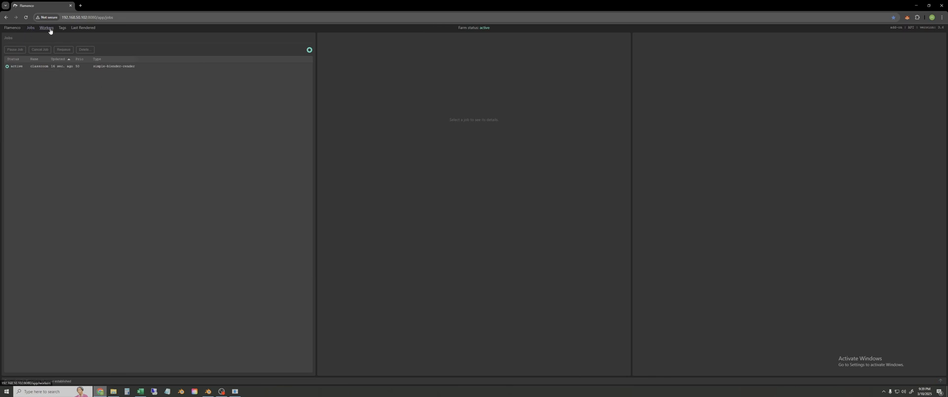
click(47, 28)
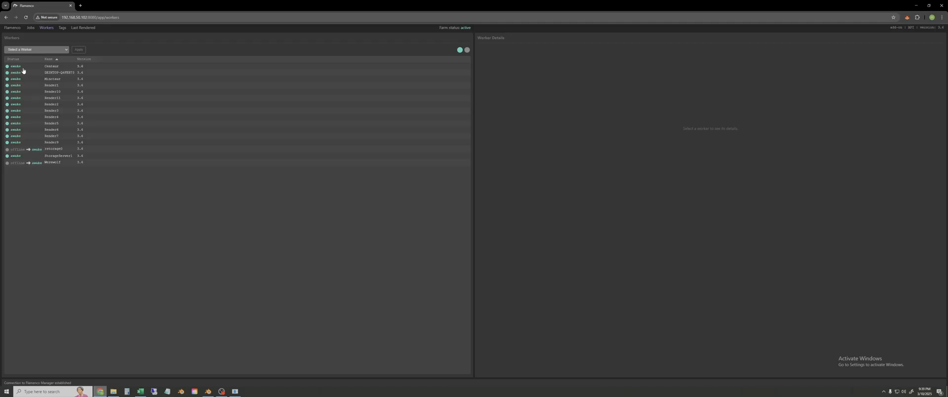
click(52, 85)
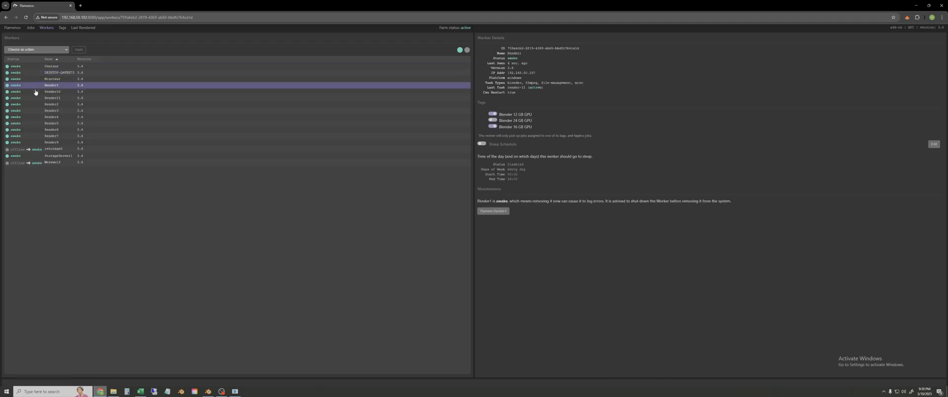
click(51, 103)
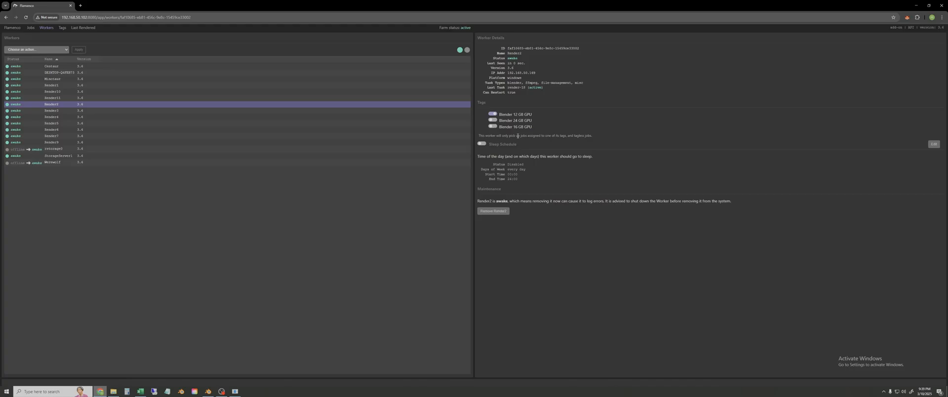
click(51, 123)
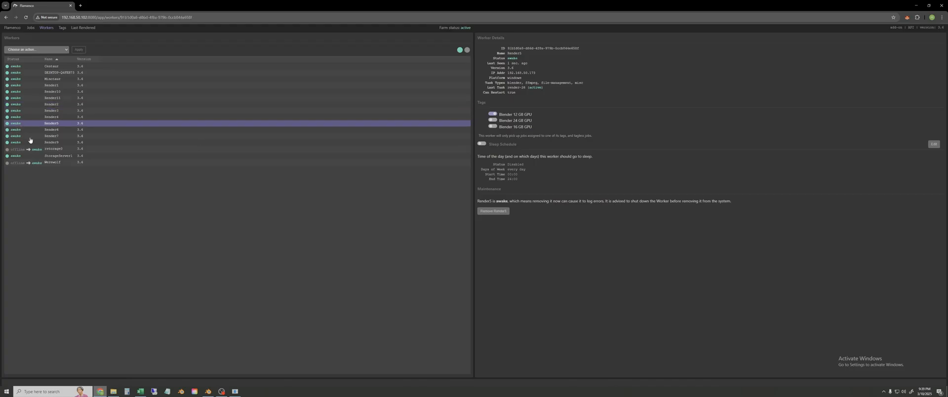
click(29, 28)
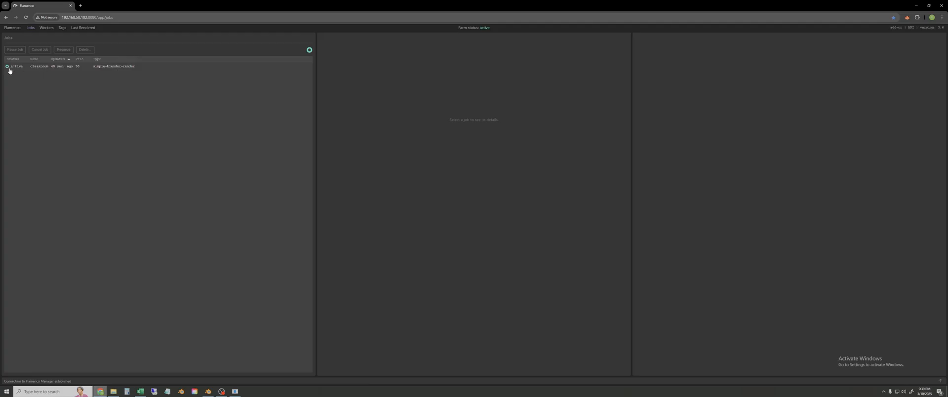
Open the classroom job and view a completed render task's details
click(60, 65)
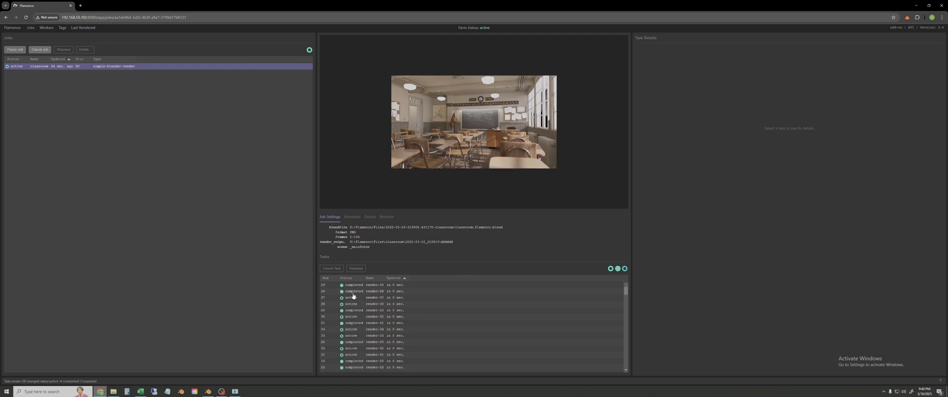
click(368, 310)
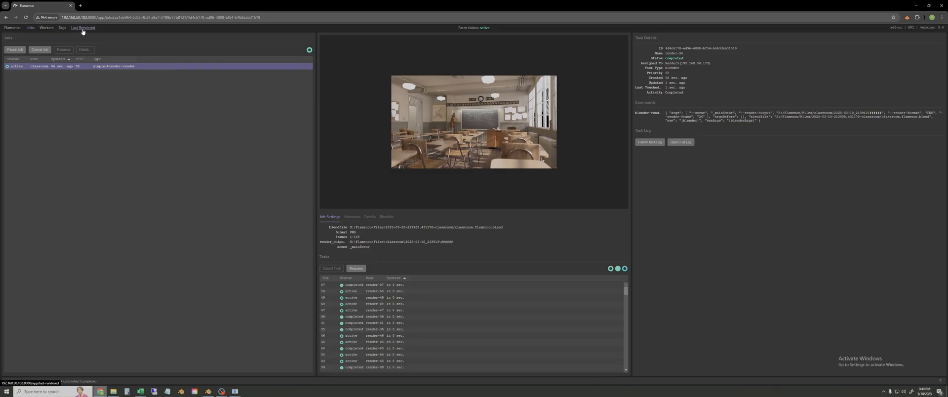
View the last rendered classroom frame, then return to the job overview
click(82, 28)
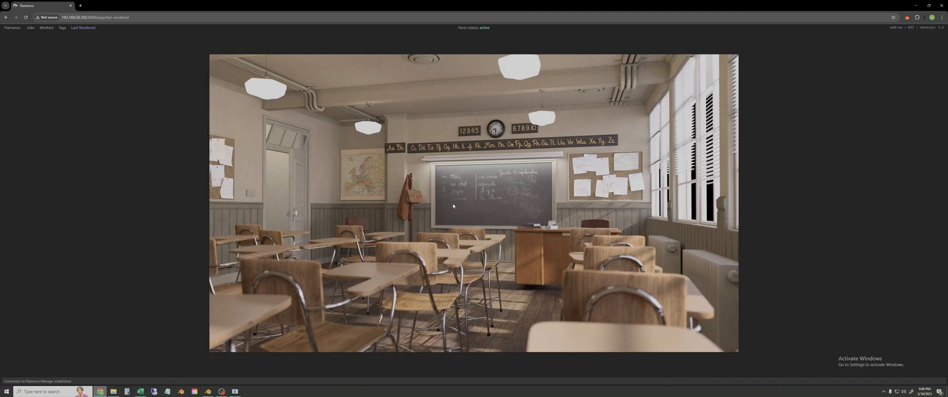
mouse_move(521, 219)
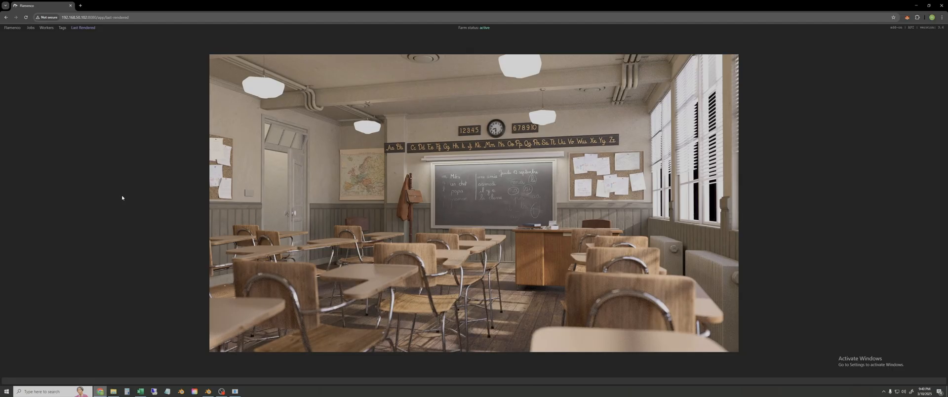
click(31, 27)
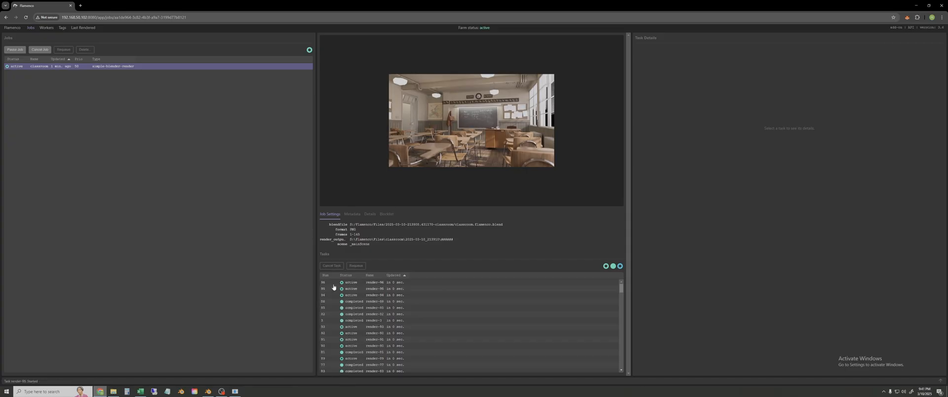
Select a completed task, scroll through its full render log, then close the log tab
click(363, 307)
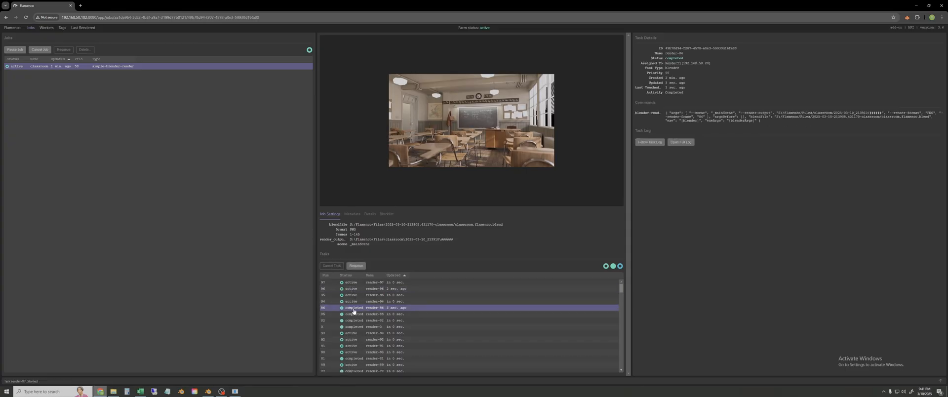
click(680, 143)
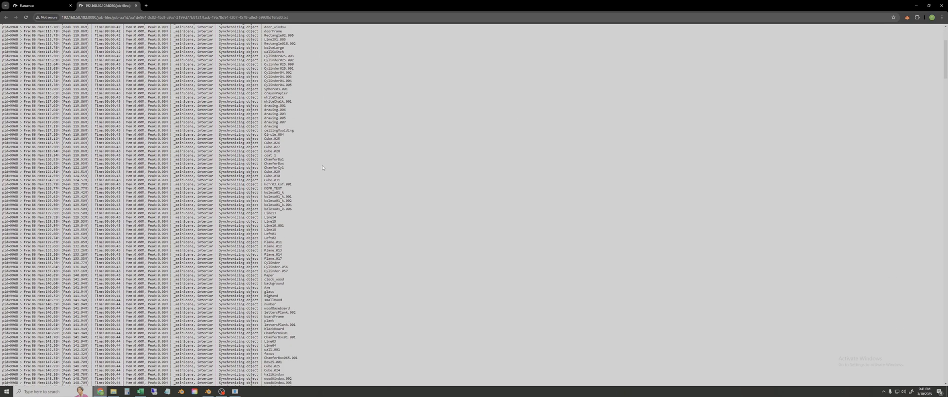
scroll(down, 3)
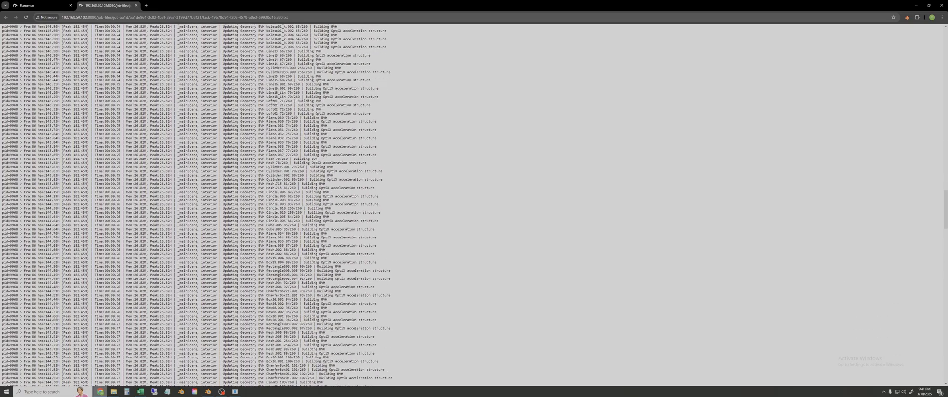
scroll(down, 3)
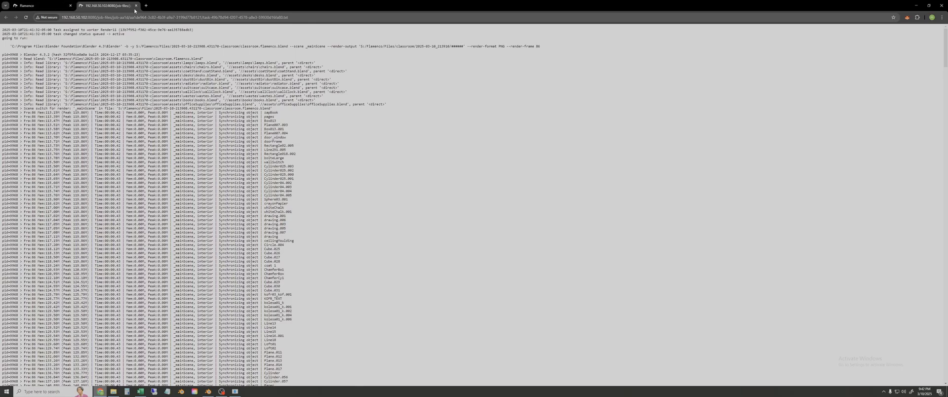
click(27, 5)
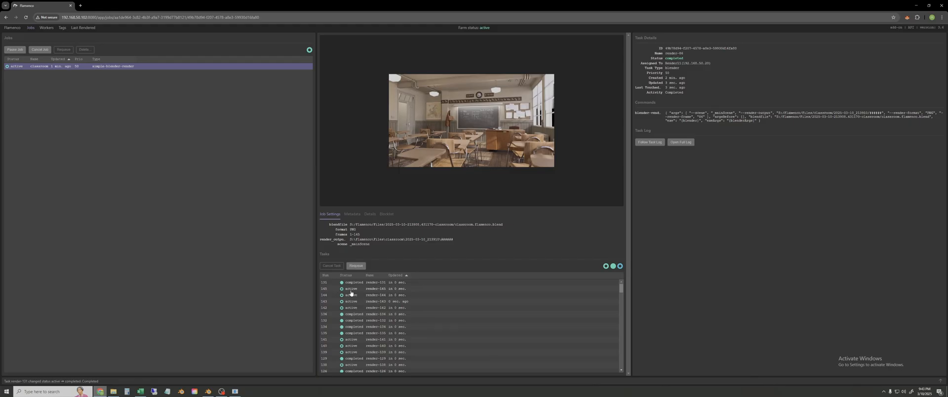
Inspect several render tasks, then show the queued preview-video FFmpeg task
click(366, 282)
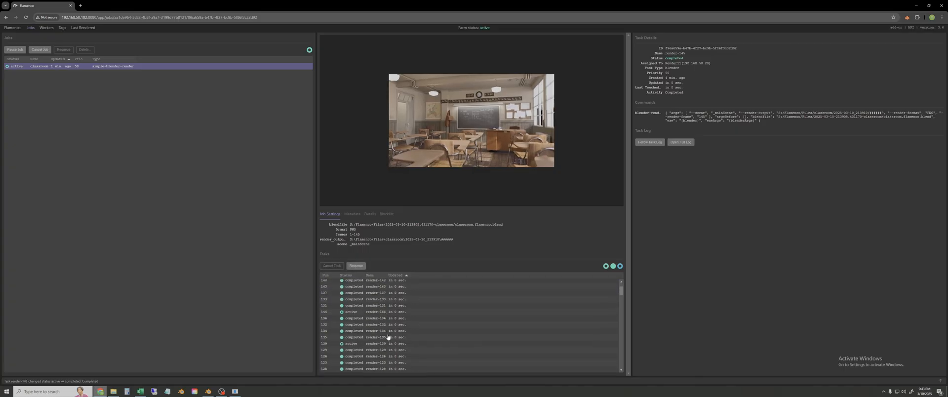
click(375, 301)
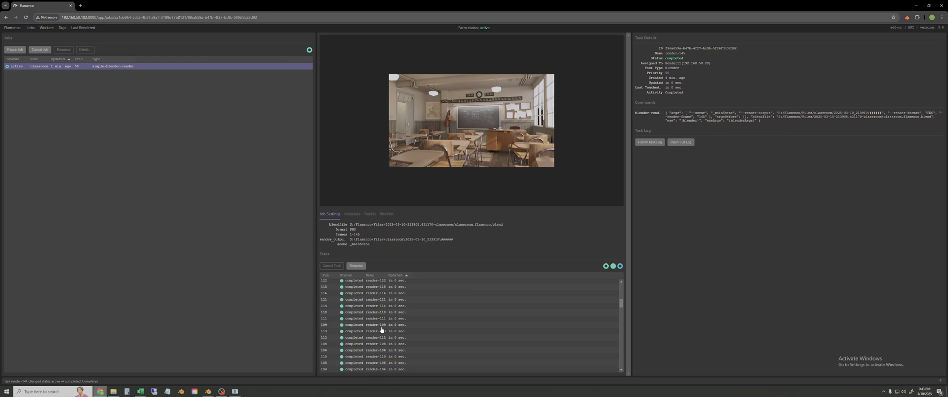
scroll(down, 3)
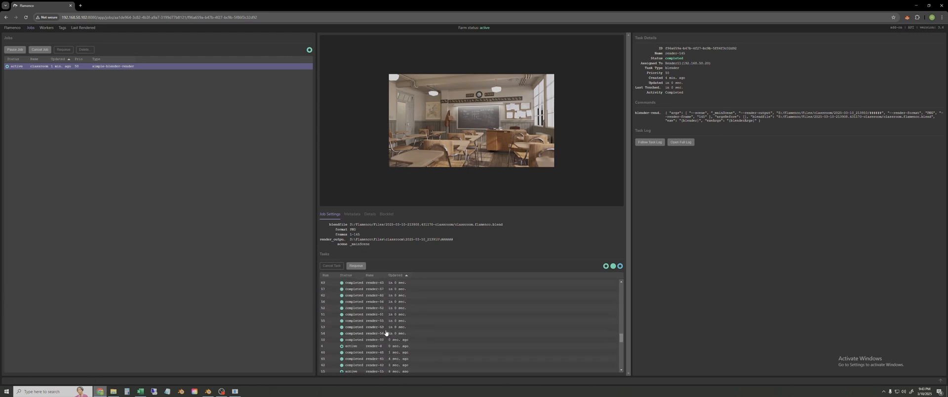
click(373, 288)
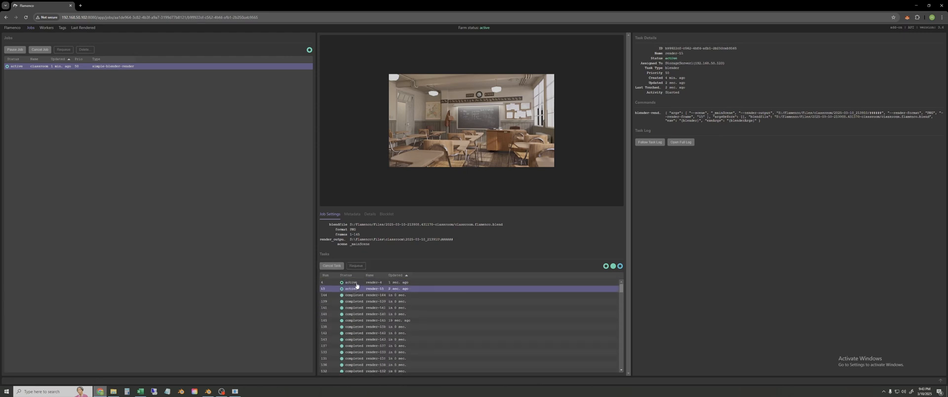
click(373, 281)
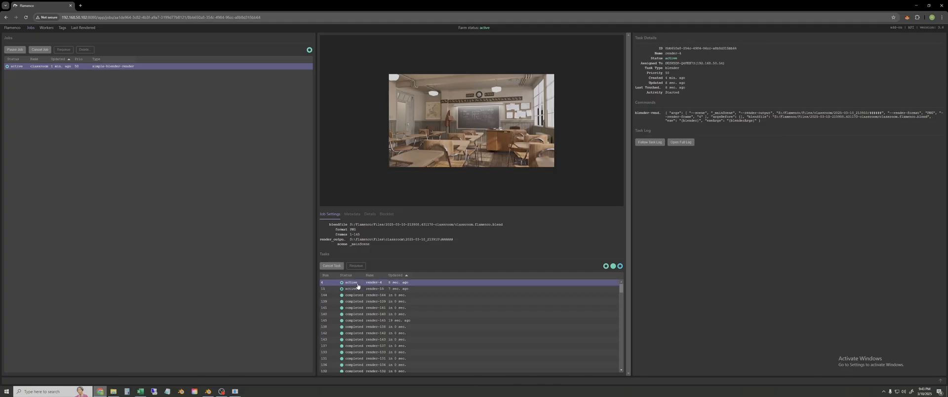
click(374, 289)
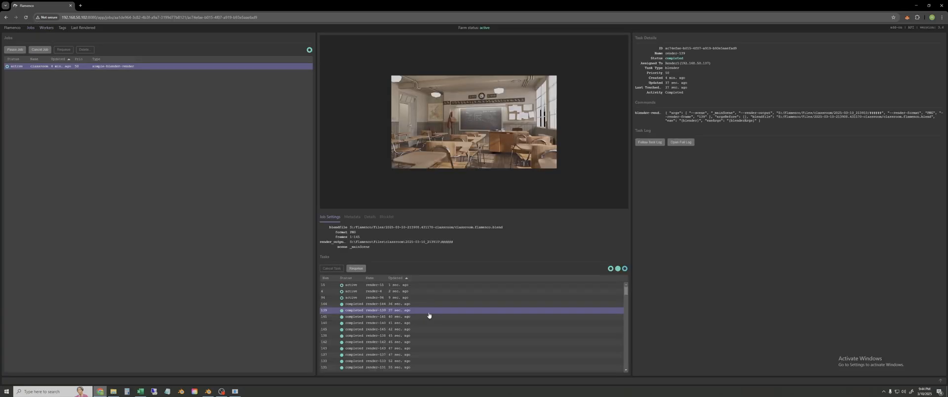
click(369, 369)
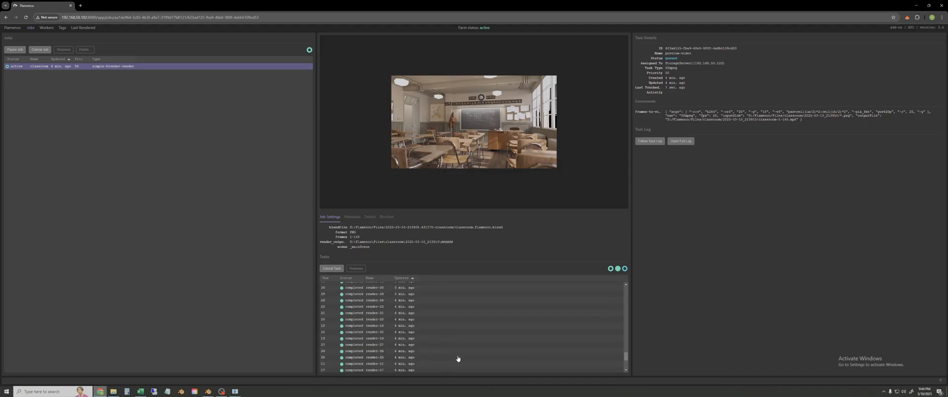
Check the render-4 and render-15 task details, then sort tasks by status
click(369, 291)
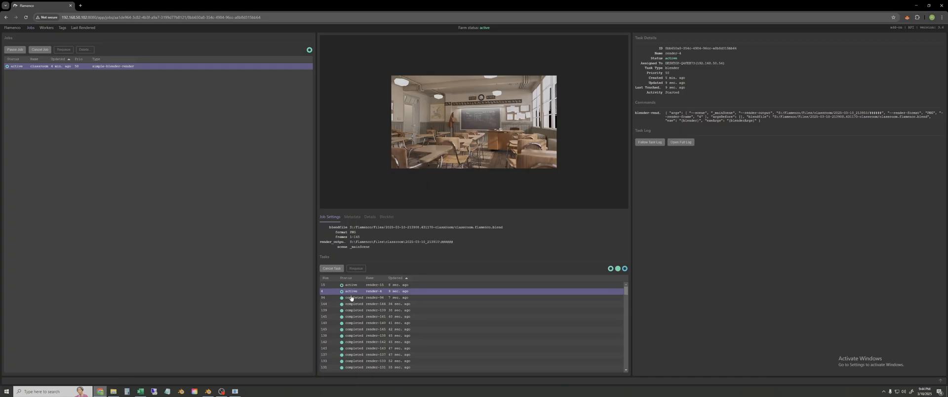
click(332, 268)
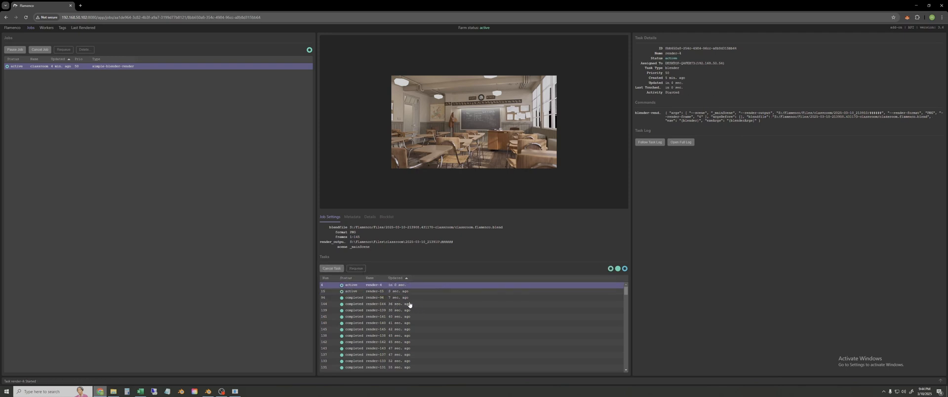
click(375, 284)
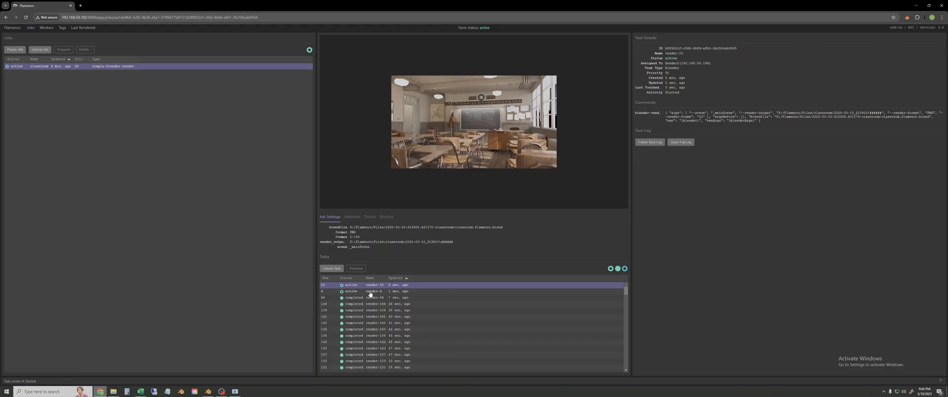
click(374, 291)
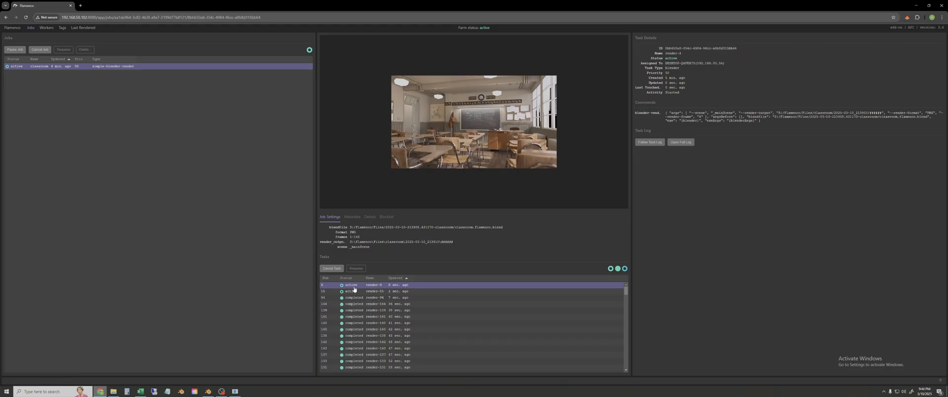
mouse_move(360, 295)
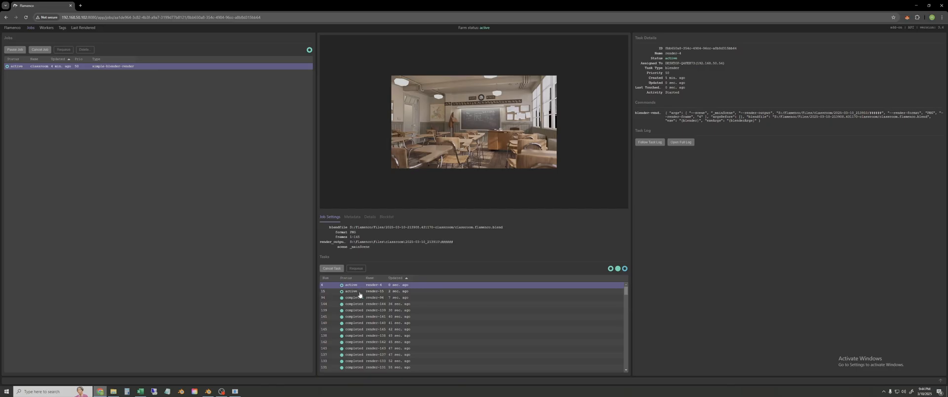
click(375, 284)
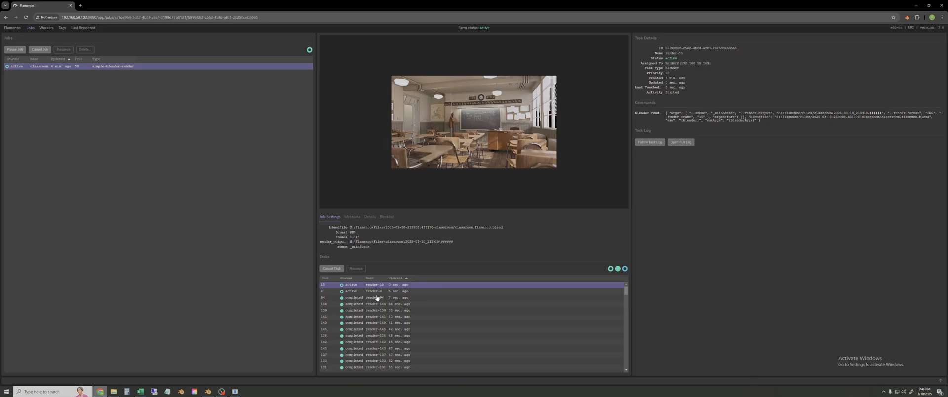
click(347, 277)
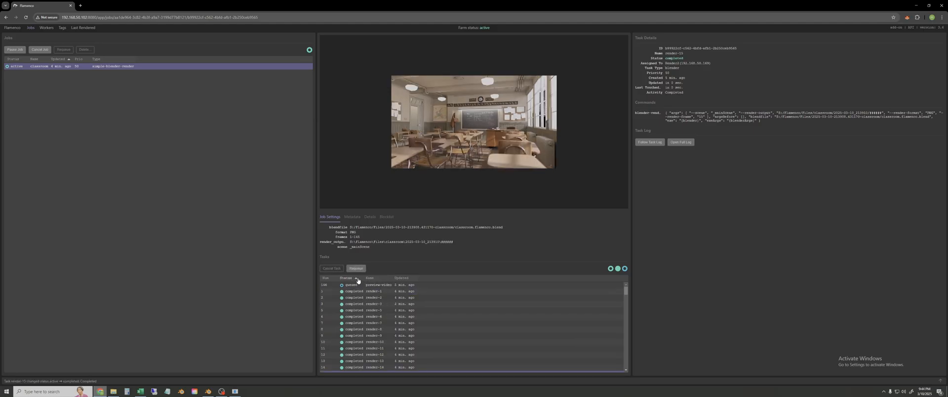
Reverse the status sort and inspect the render-1 and preview-video tasks
click(367, 291)
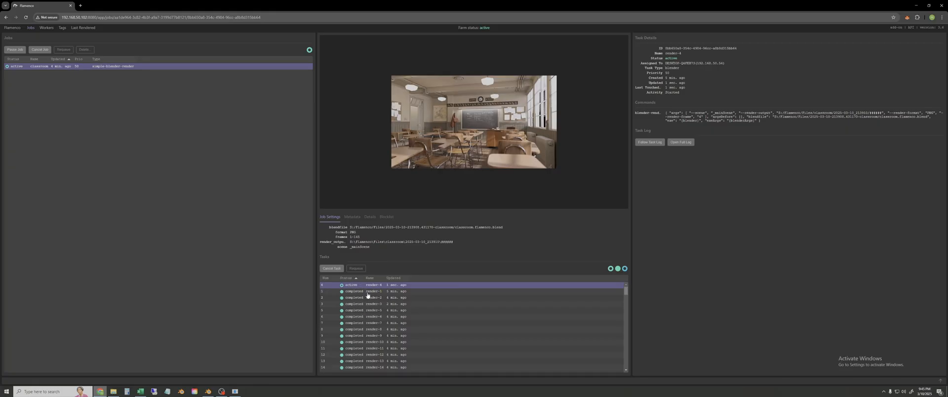
mouse_move(358, 294)
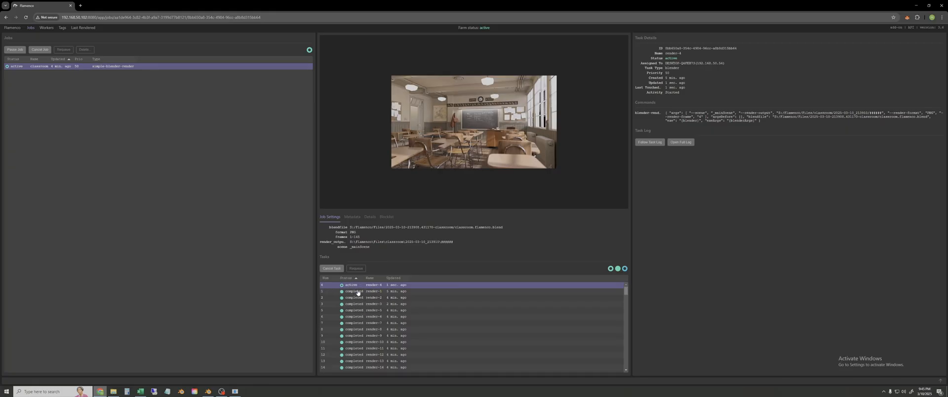
click(331, 268)
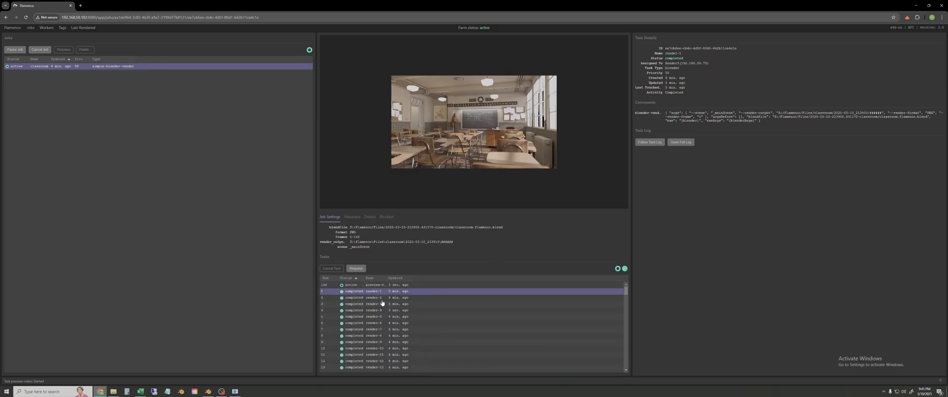
click(368, 285)
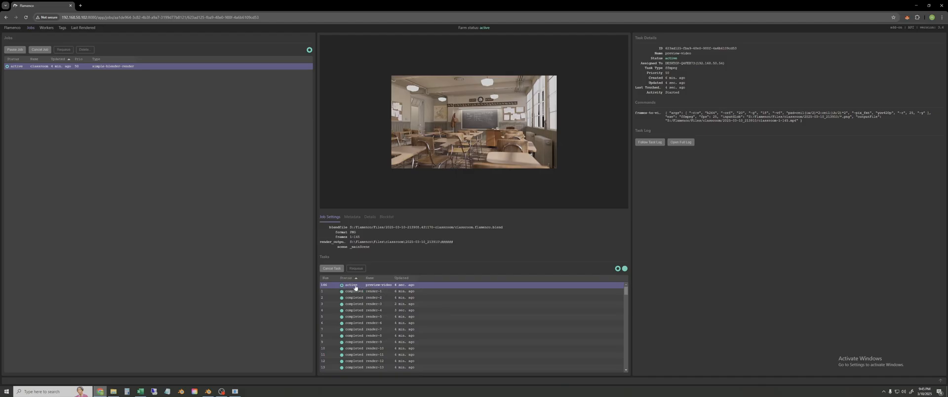
Sort the classroom job's tasks by Updated time
click(401, 274)
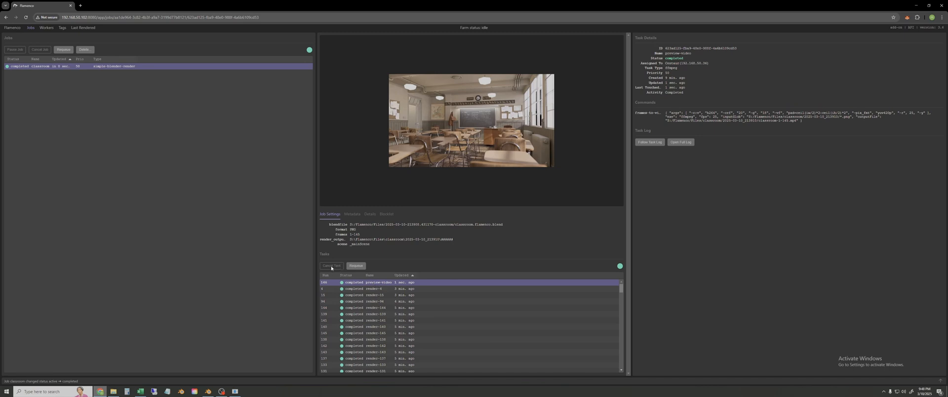
mouse_move(349, 272)
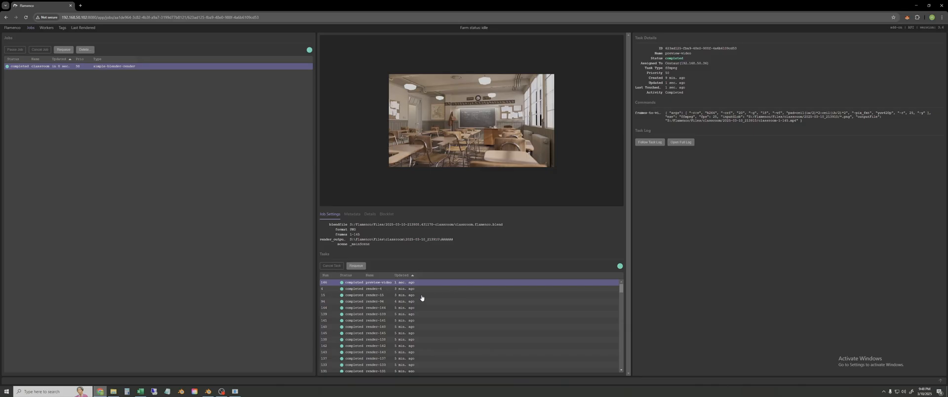
mouse_move(424, 236)
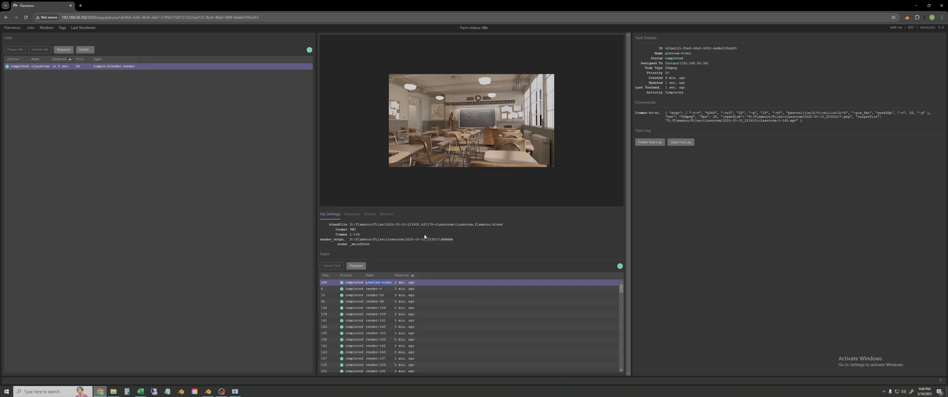
click(100, 392)
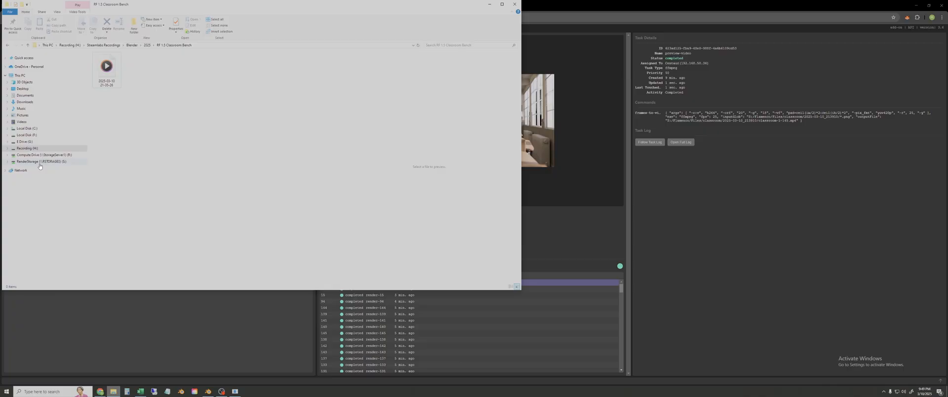
click(36, 161)
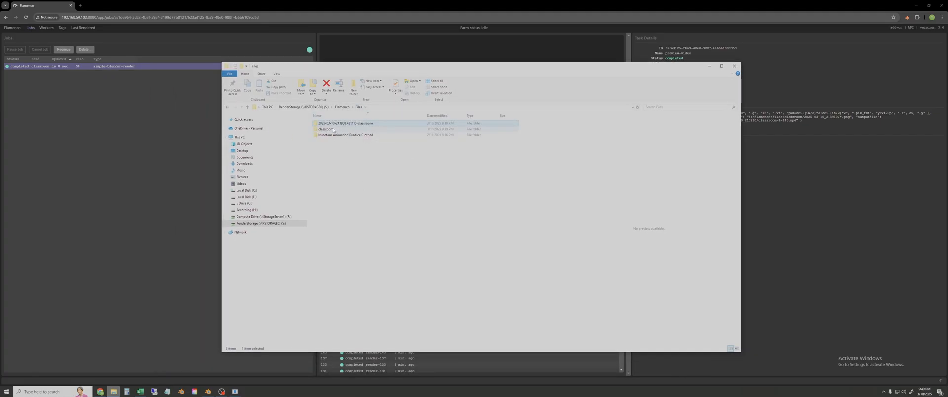
double_click(326, 129)
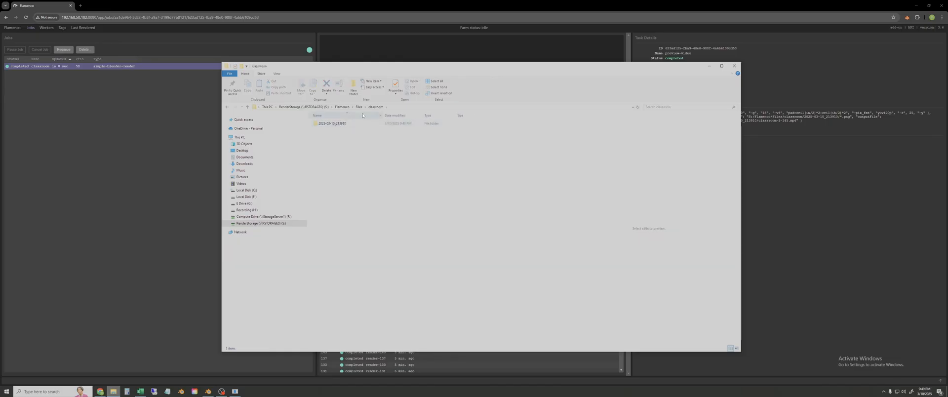
double_click(331, 123)
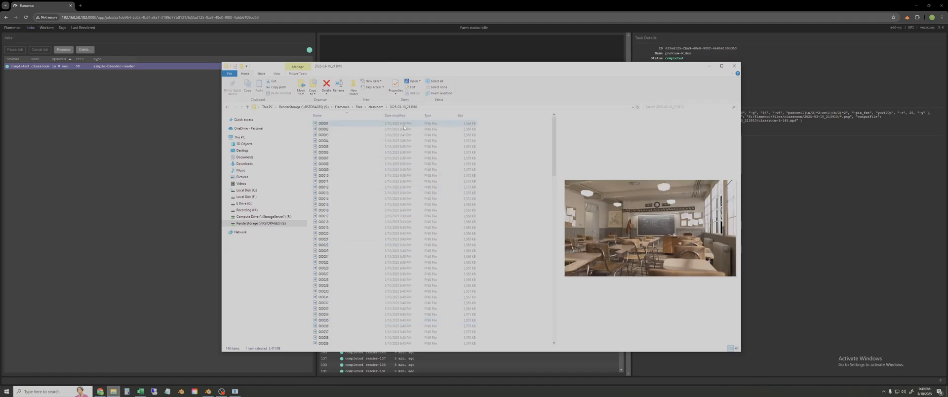
scroll(down, 3)
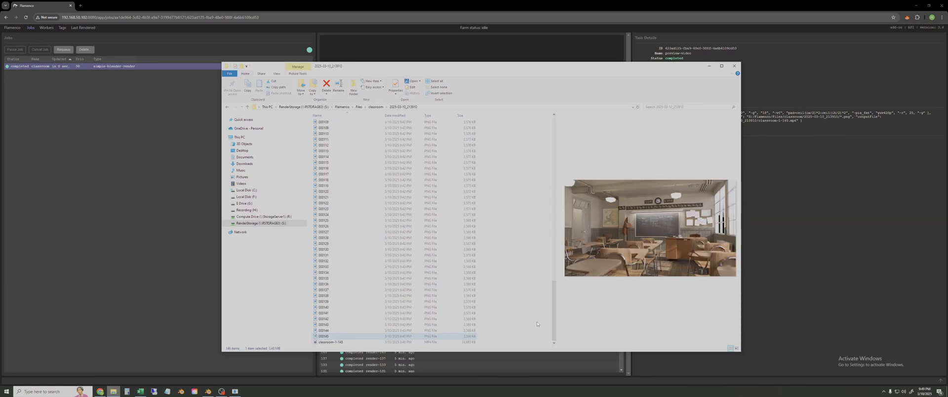
scroll(down, 3)
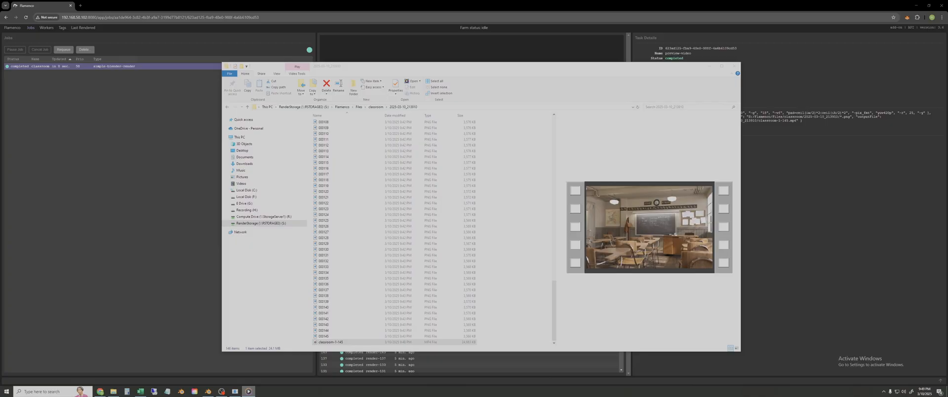
Play the classroom-1-145 preview video in Media Player from the start
double_click(330, 342)
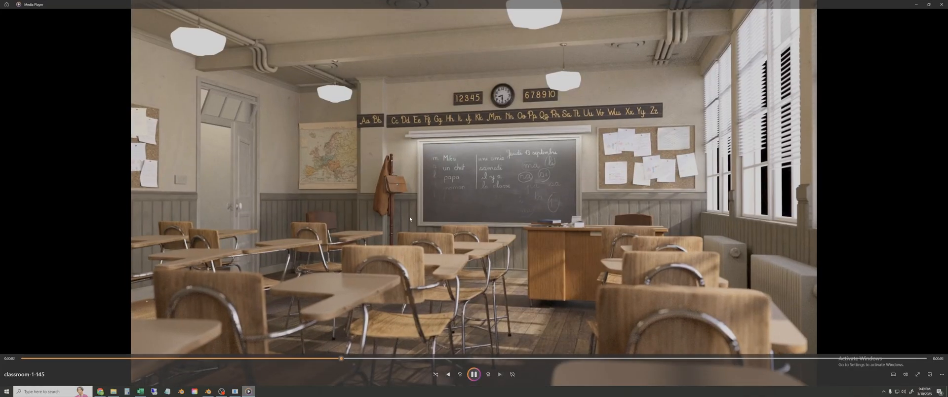
click(474, 375)
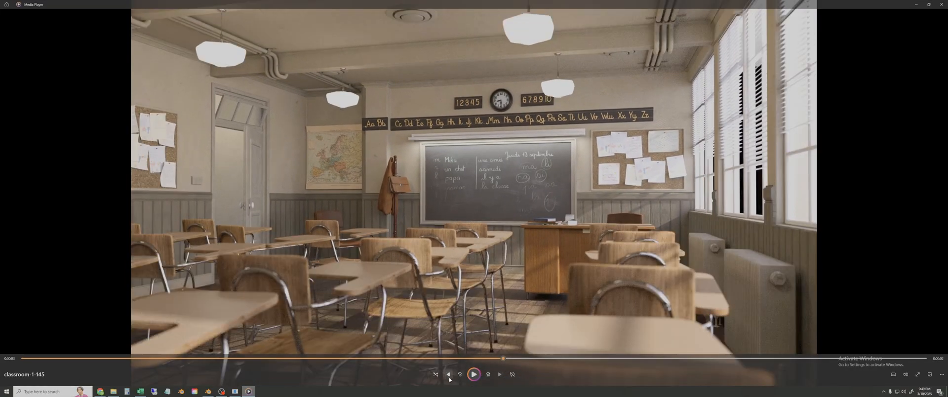
click(447, 374)
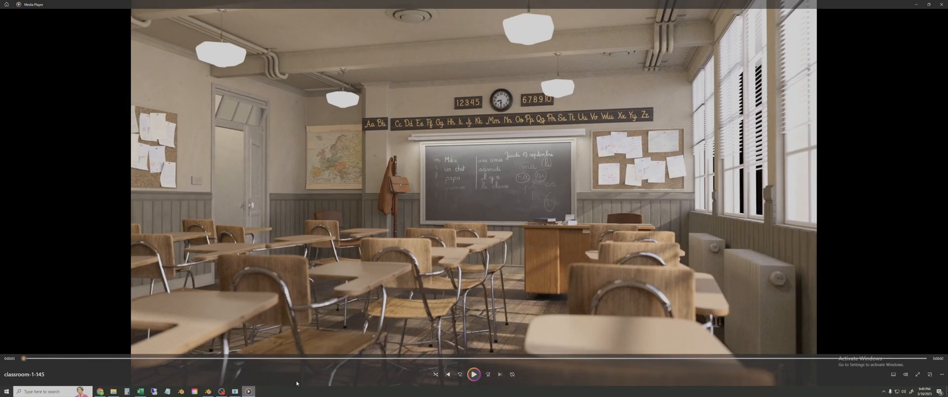
click(473, 374)
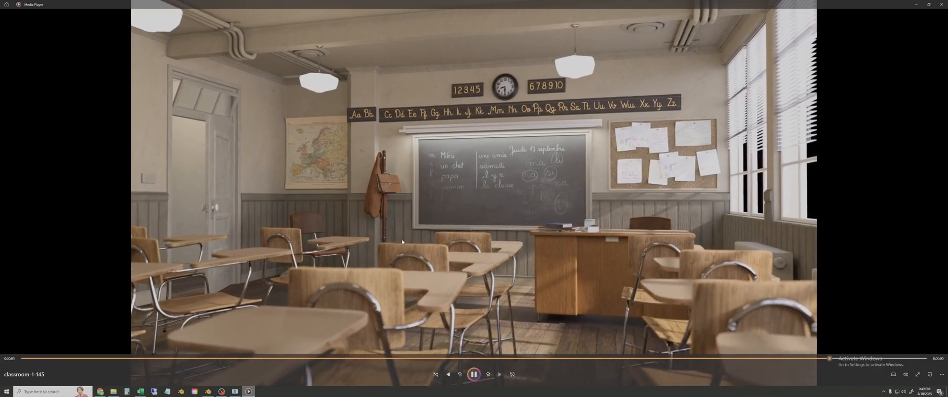
click(473, 374)
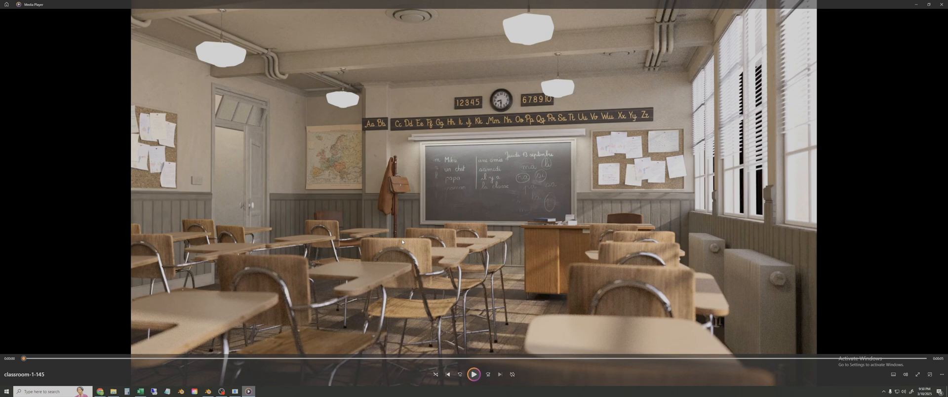
mouse_move(112, 262)
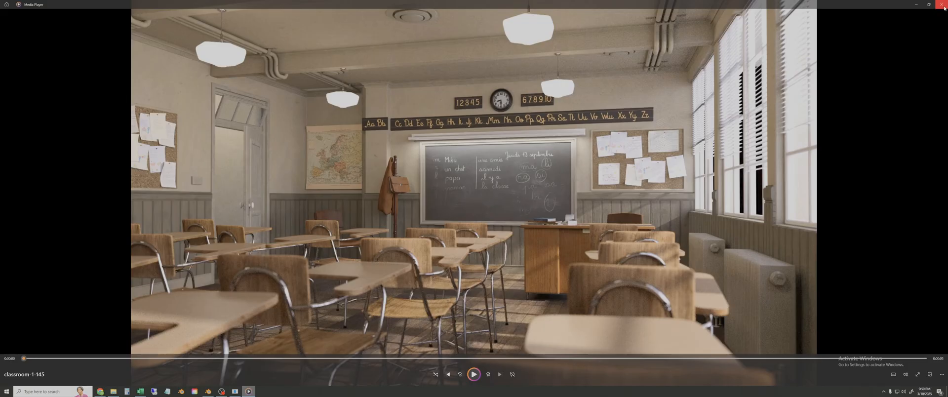
mouse_move(719, 91)
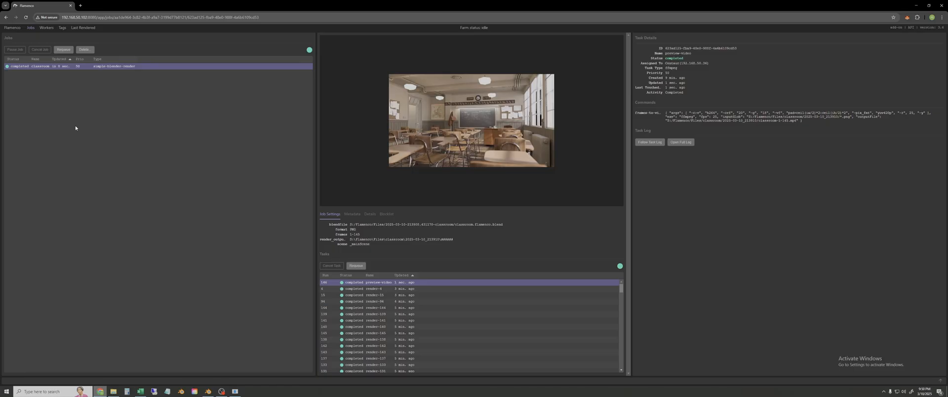
click(46, 28)
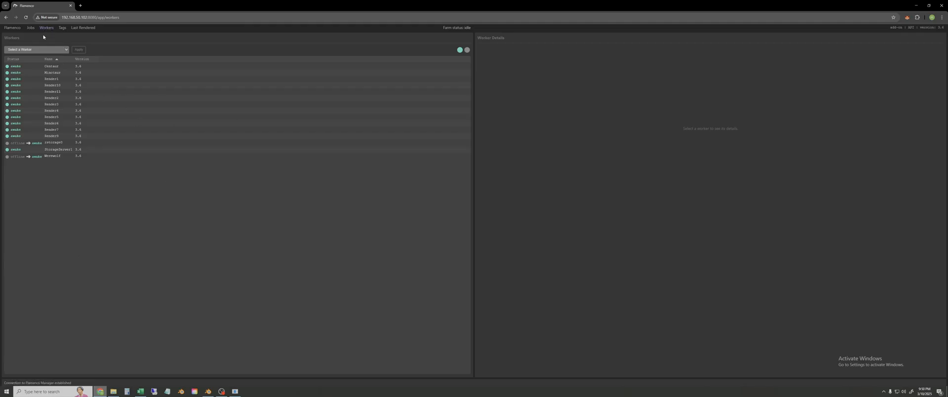
click(30, 27)
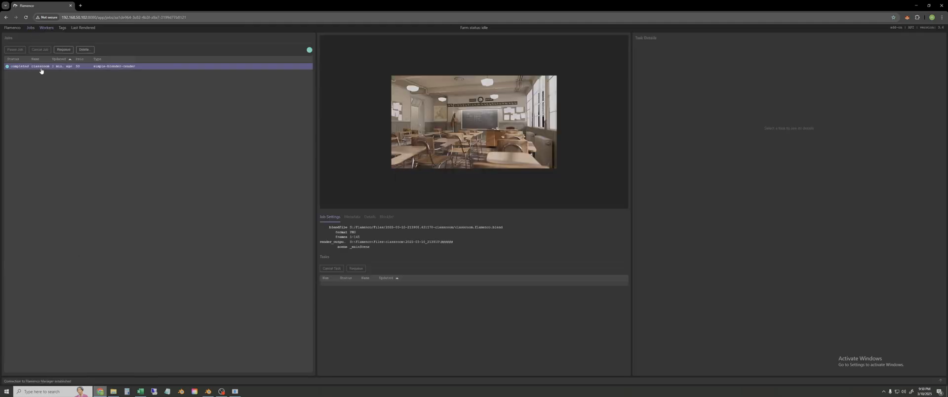
click(60, 66)
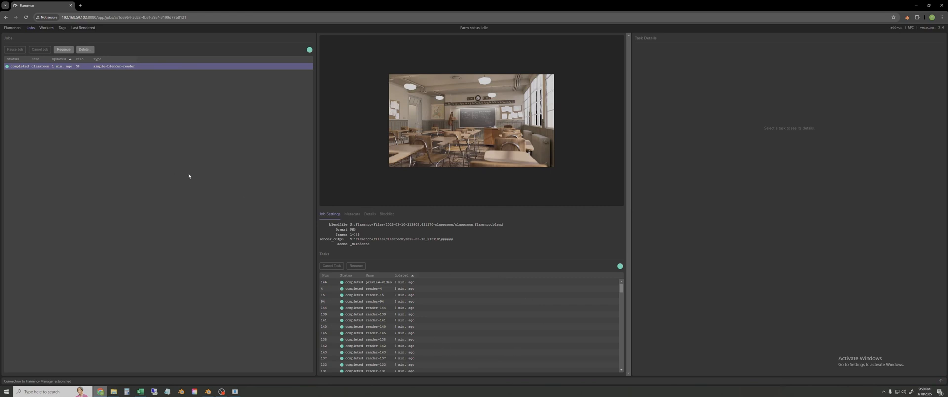
mouse_move(37, 127)
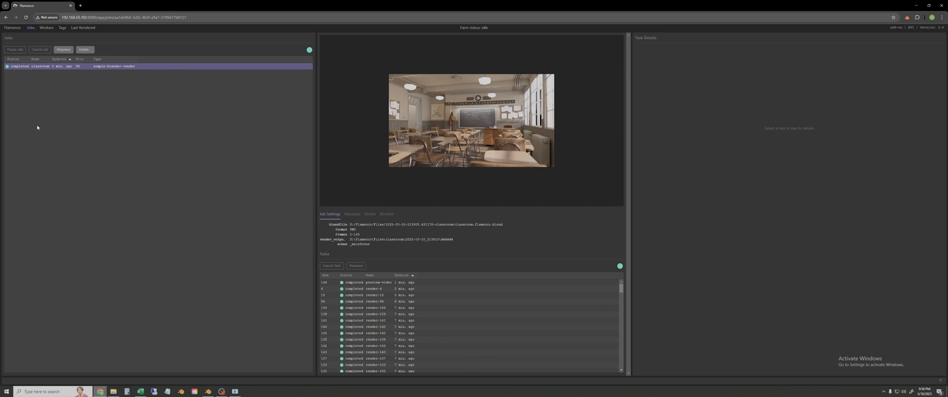